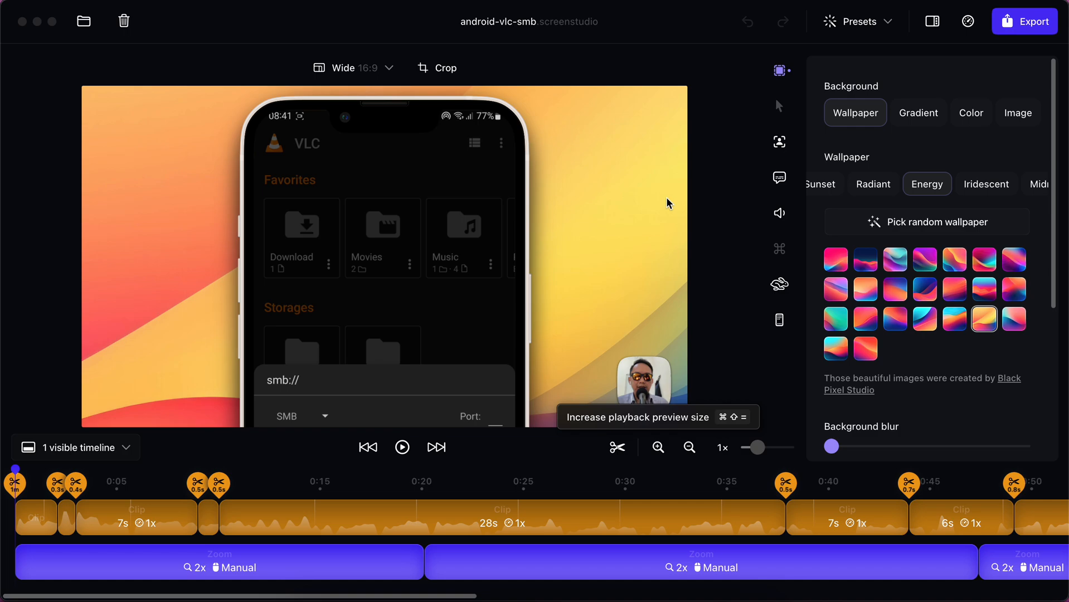
{"action": "mouse_move", "coordinate": [736, 137]}
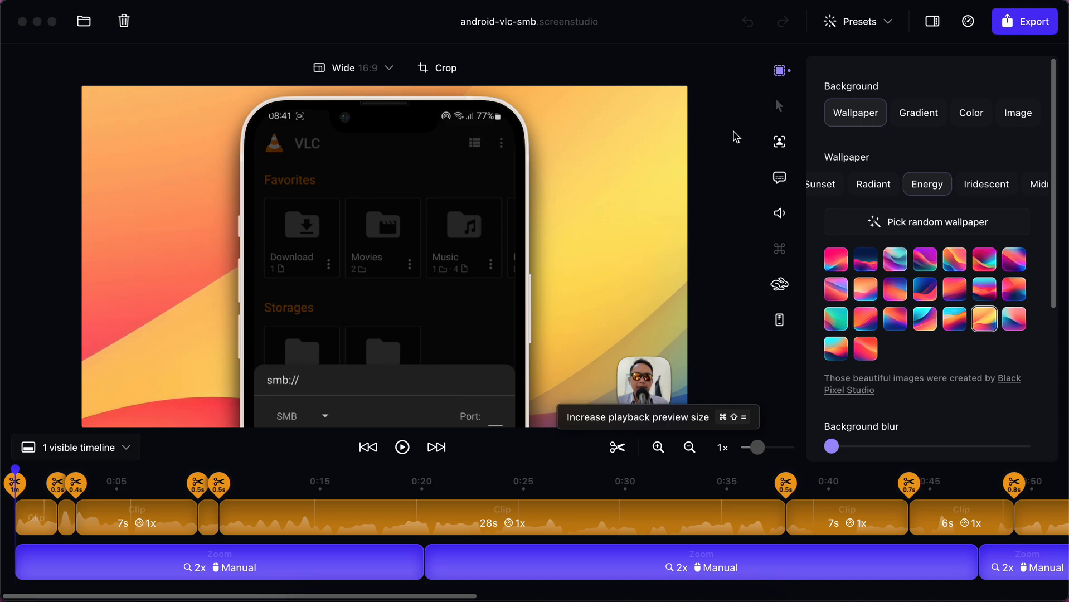
- Begin exporting the android-vlc-smb project from the top-right Export button
{"action": "left_click", "coordinate": [1025, 21]}
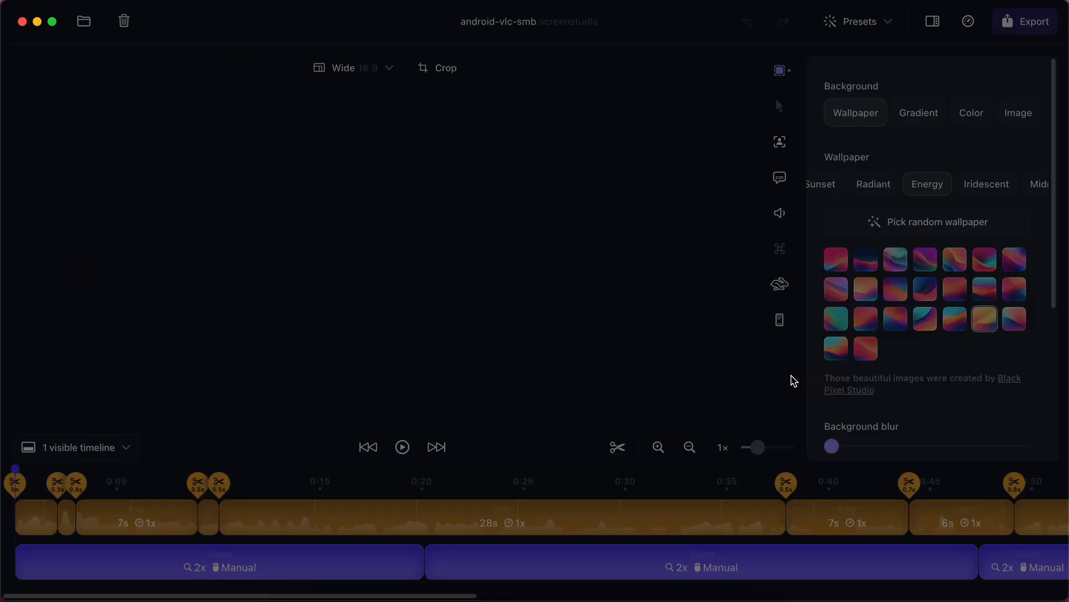
- Start the export, then stop it and confirm once it sticks at 0%
{"action": "left_click", "coordinate": [1025, 21]}
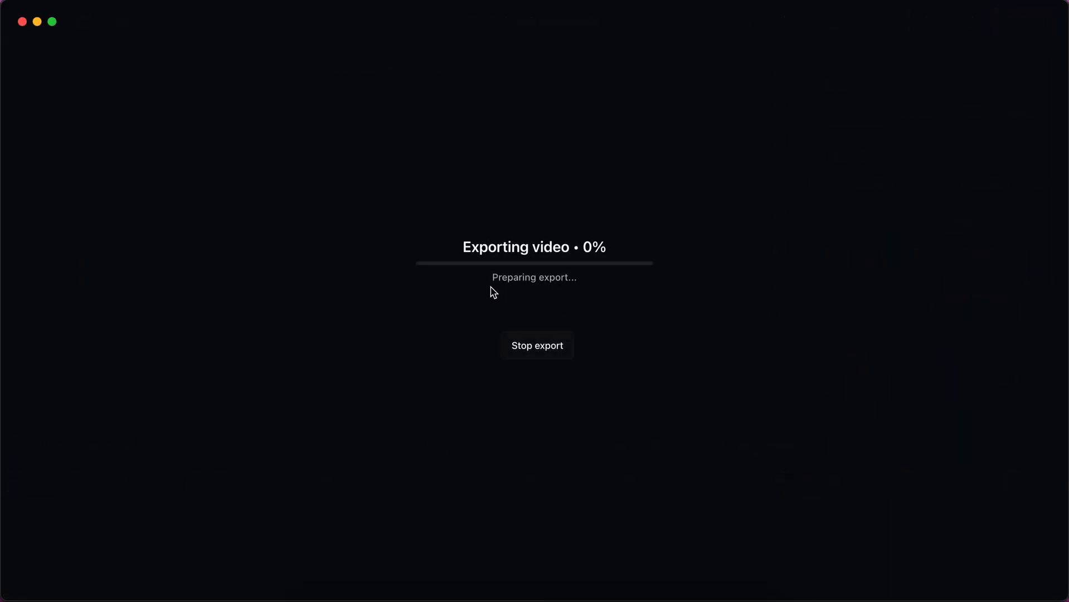
{"action": "mouse_move", "coordinate": [586, 294]}
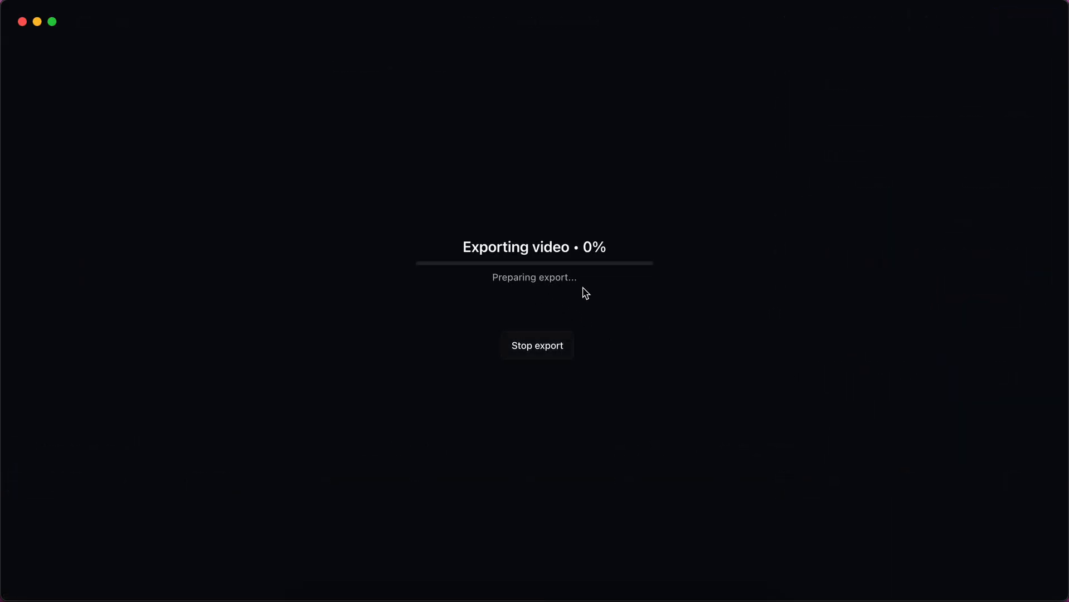
{"action": "mouse_move", "coordinate": [596, 296]}
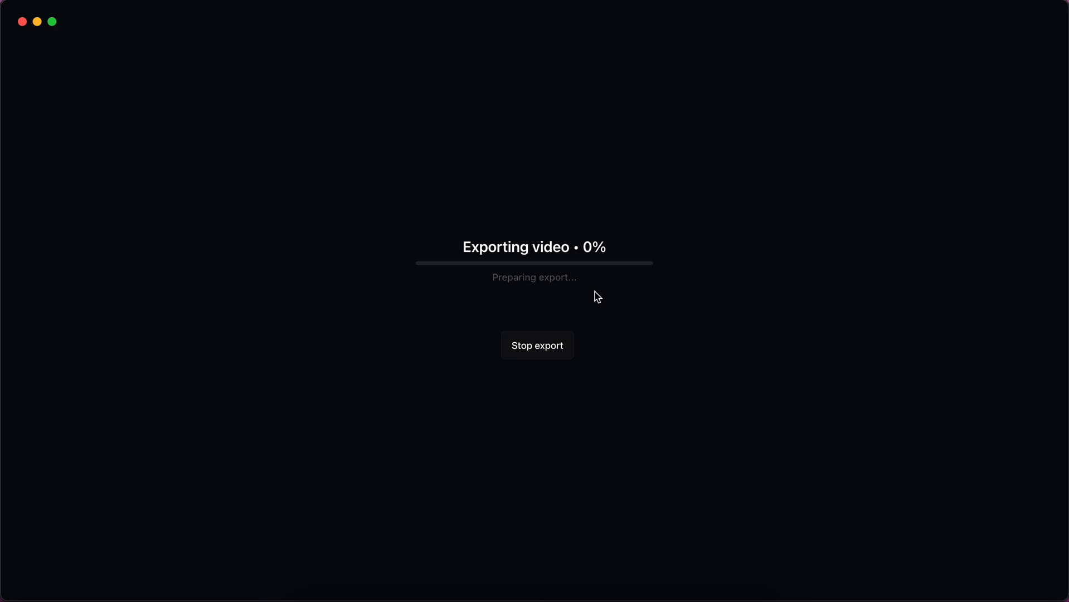
{"action": "mouse_move", "coordinate": [596, 315]}
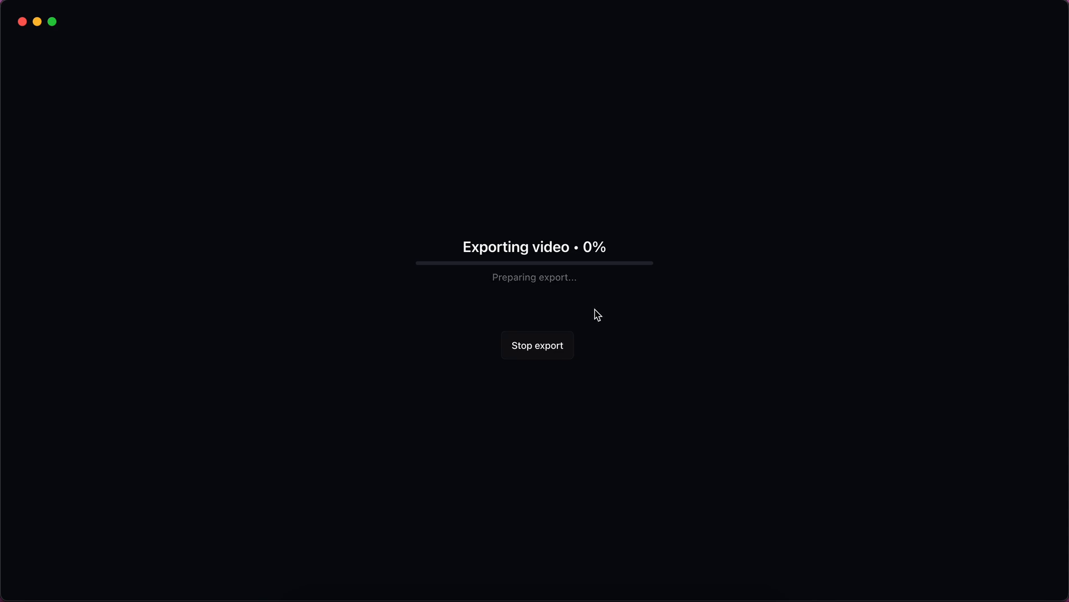
{"action": "mouse_move", "coordinate": [538, 346]}
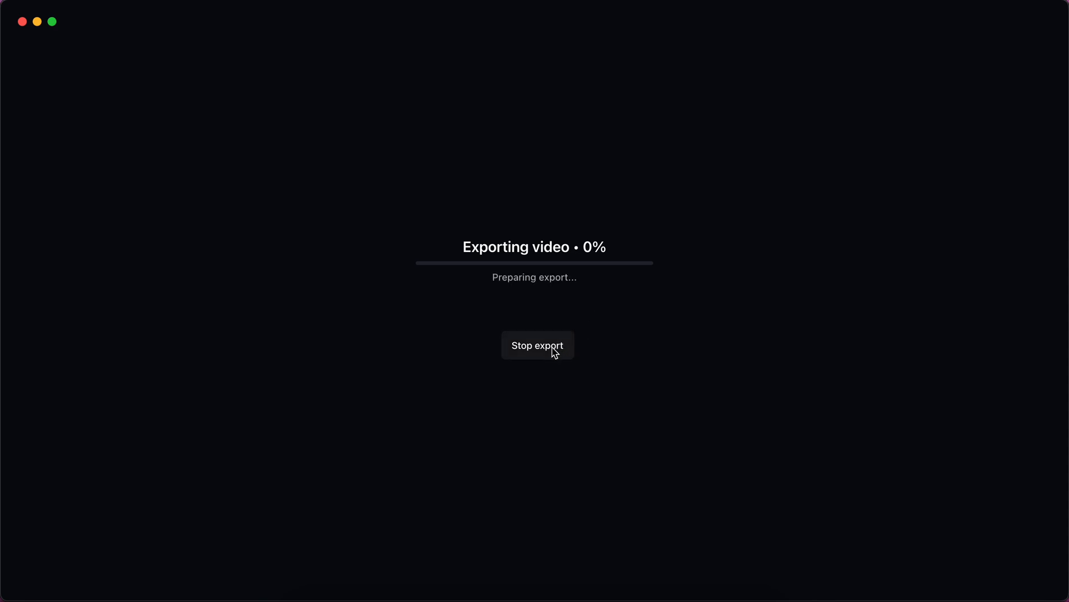
{"action": "mouse_move", "coordinate": [550, 354]}
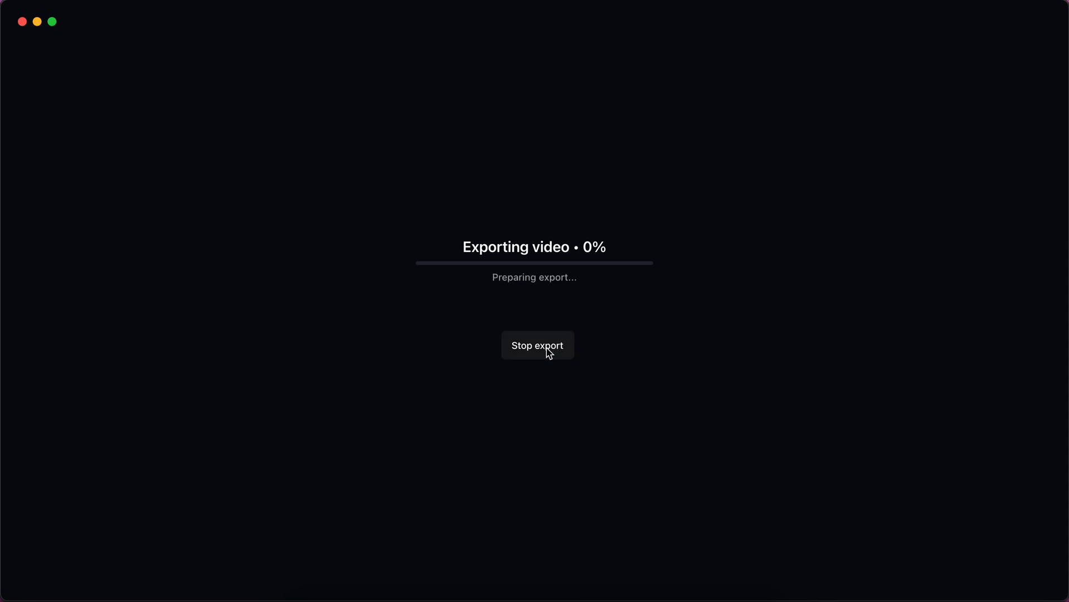
{"action": "left_click", "coordinate": [537, 345]}
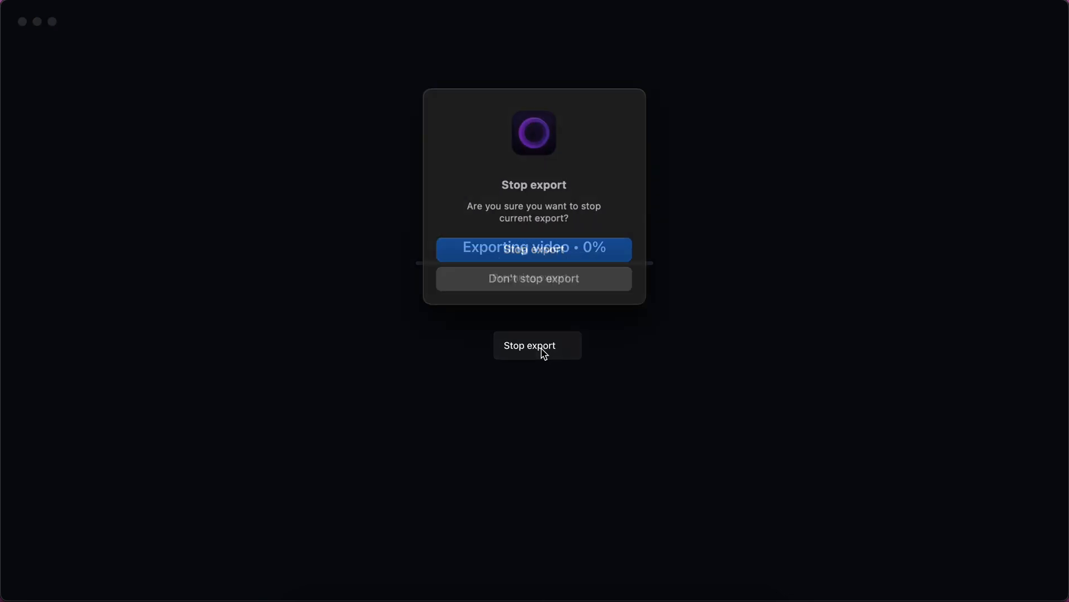
{"action": "left_click", "coordinate": [534, 278]}
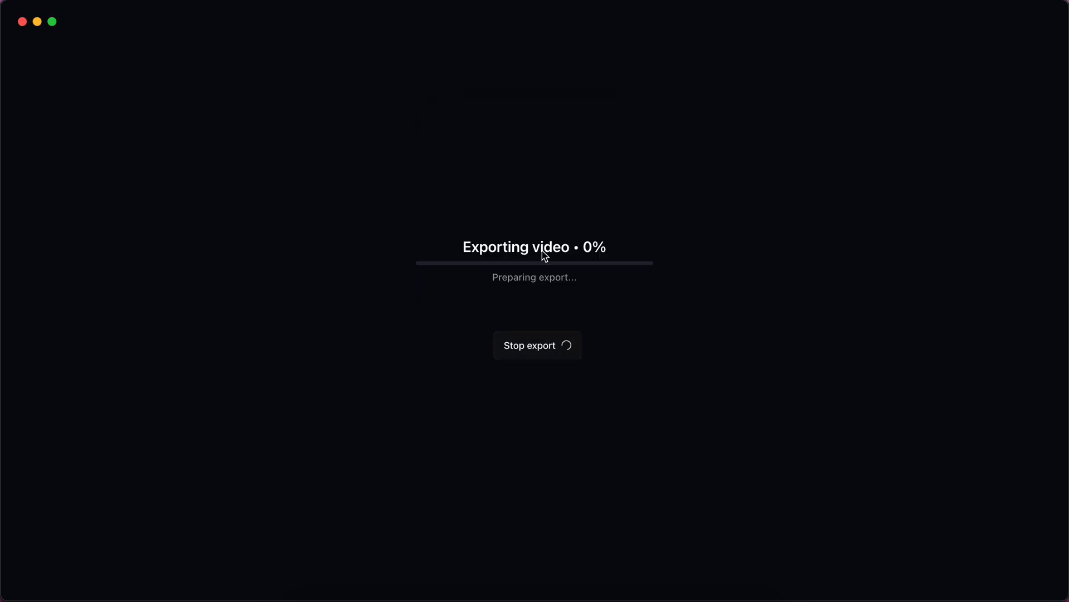
{"action": "left_click", "coordinate": [537, 345]}
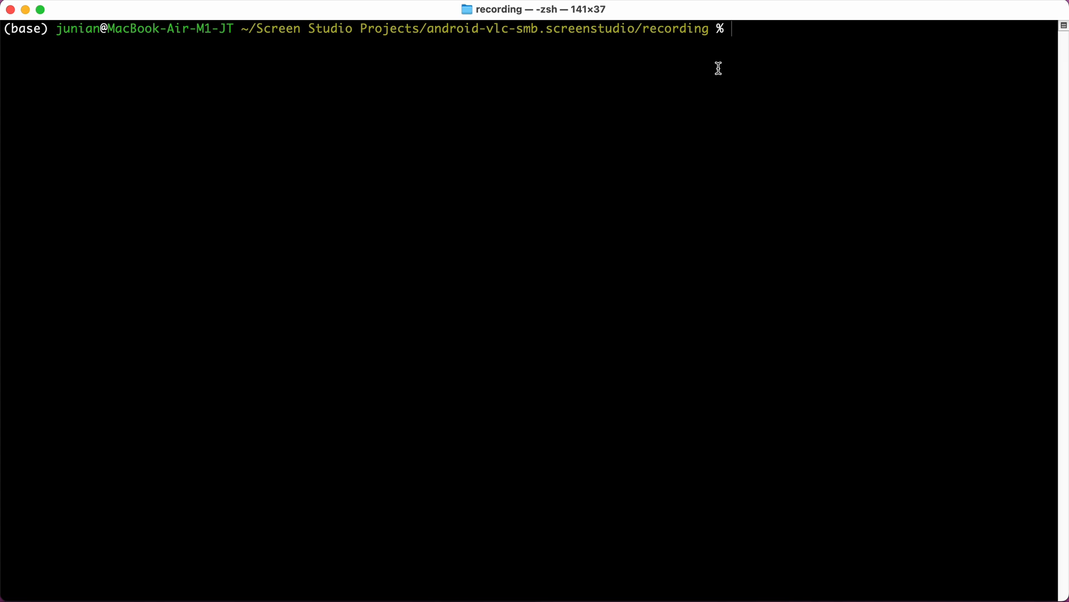
- Enter 'ffmpeg -err_detect ignore_err -i channel-1-external-device-0.mp4 -c copy fixed.mp4' in Terminal
{"action": "type", "text": "\\"}
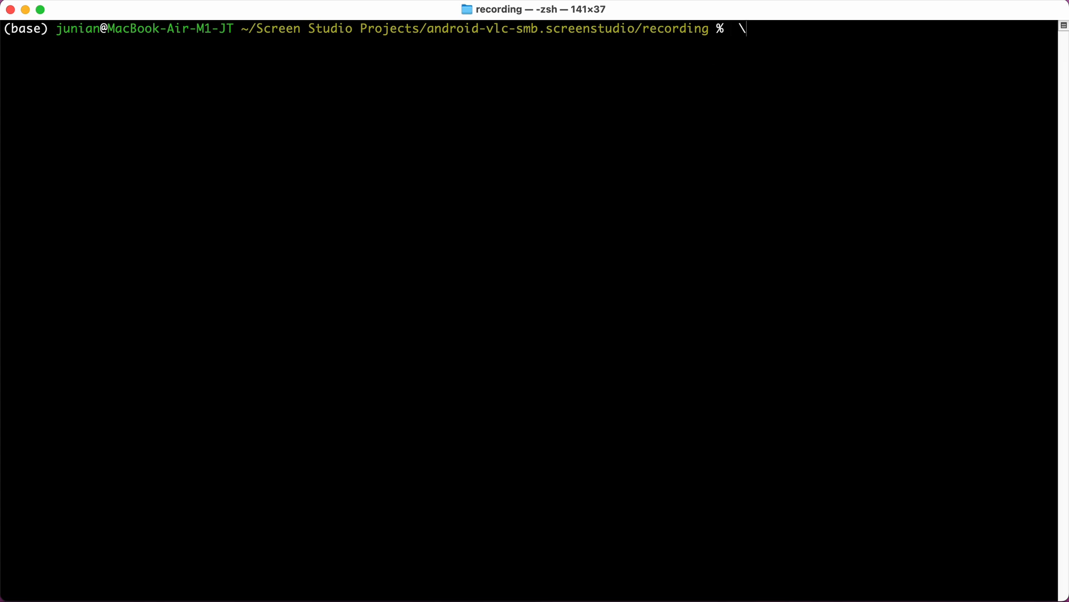
{"action": "type", "text": "ffmpeg -err_detect ignore_err -i"}
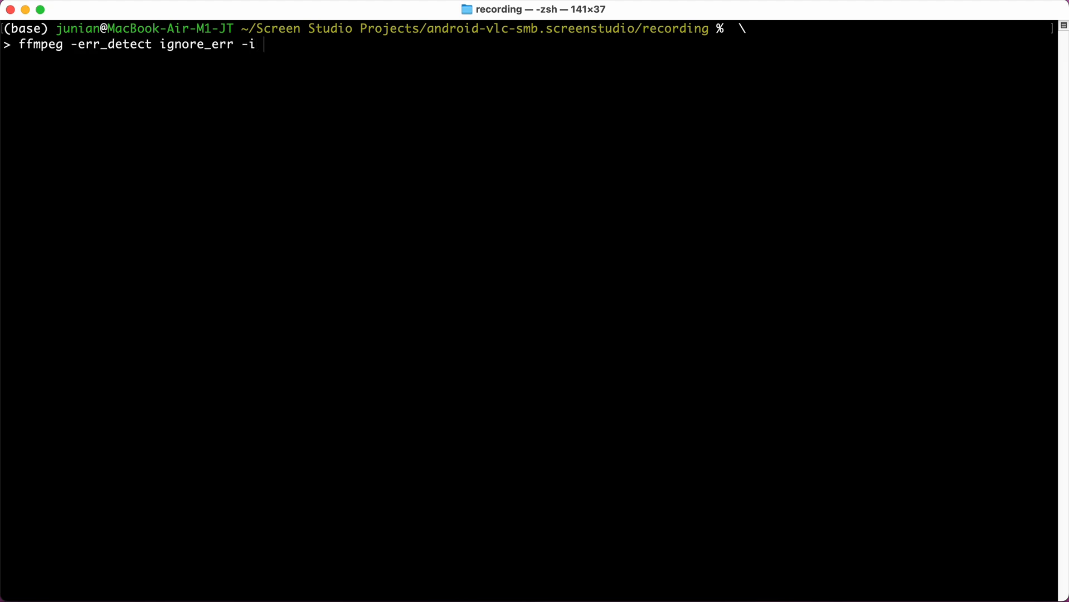
{"action": "key", "text": "Tab"}
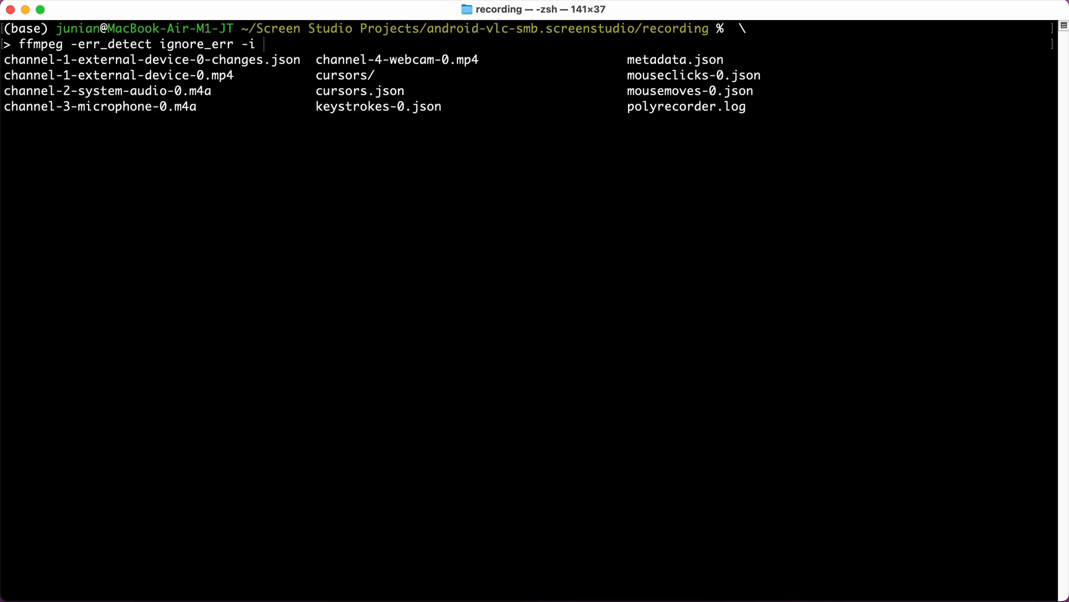
{"action": "type", "text": "channel-"}
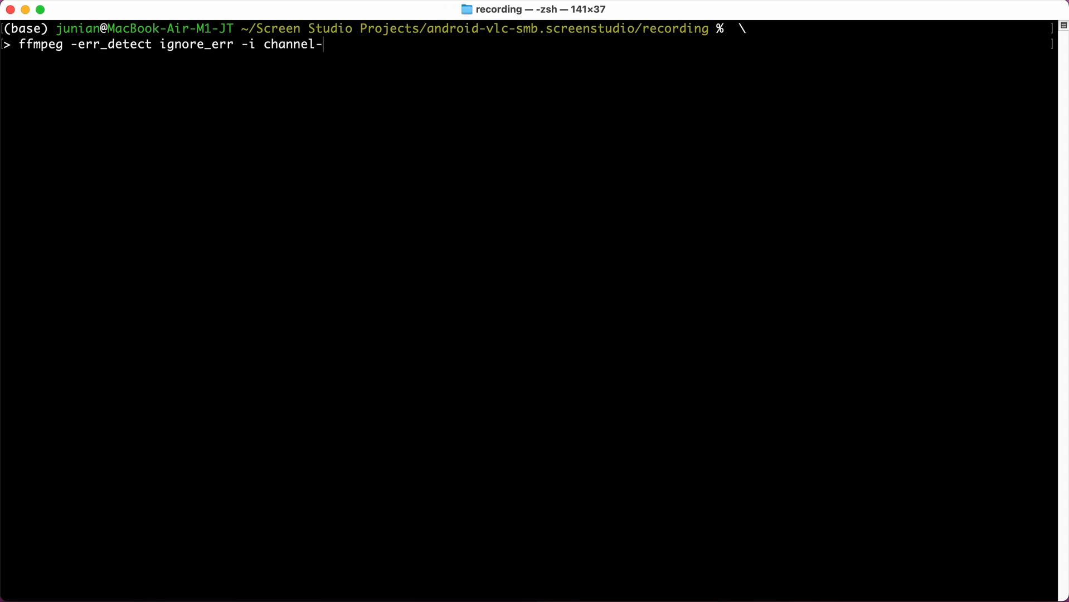
{"action": "type", "text": "1-external-device-0"}
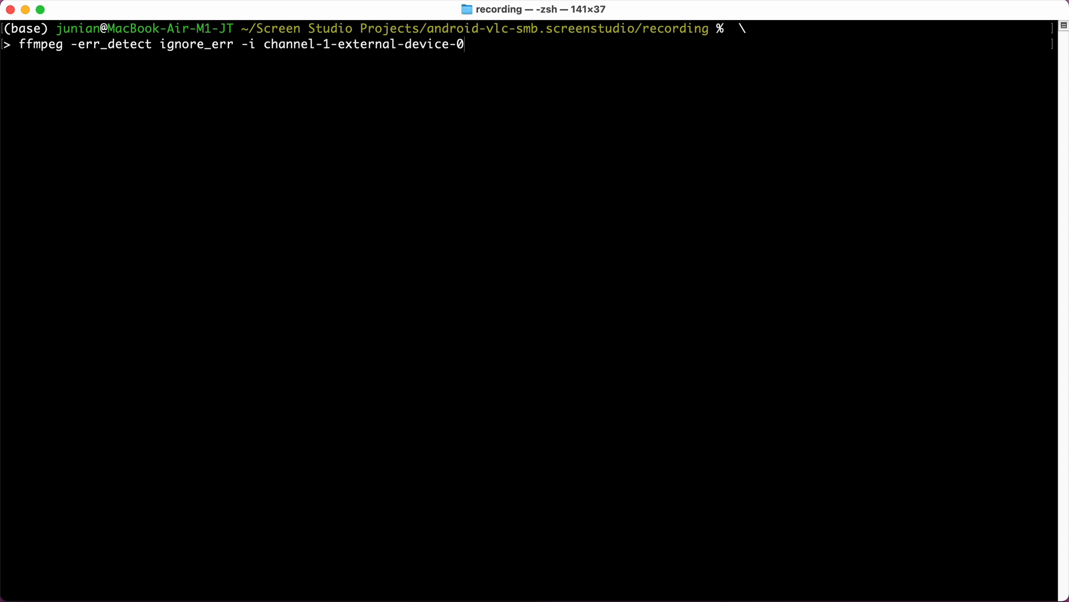
{"action": "type", "text": ".mp4"}
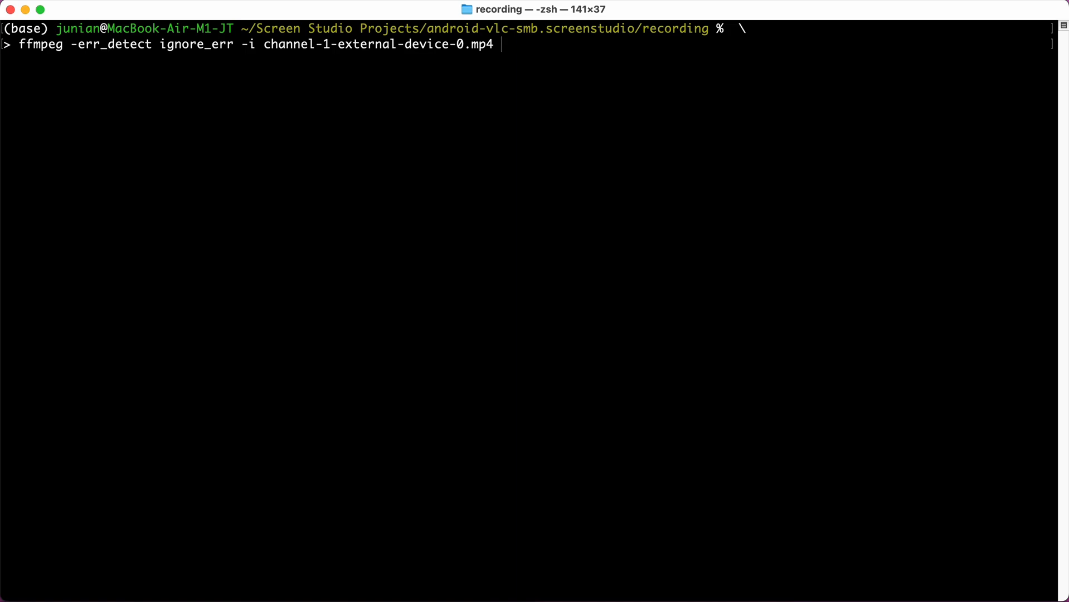
{"action": "type", "text": "-c c"}
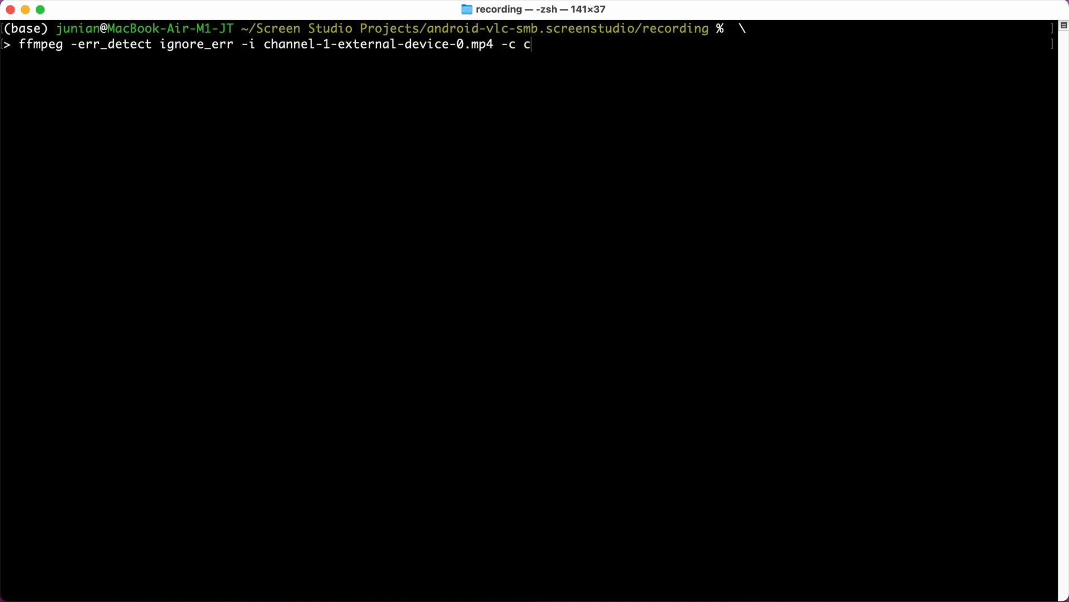
{"action": "type", "text": "opy"}
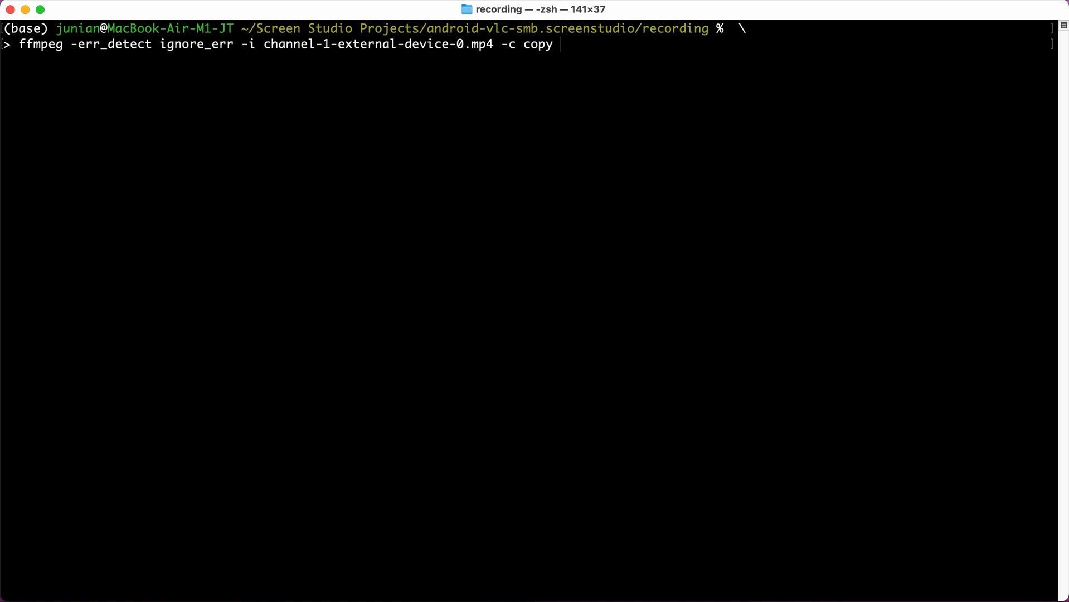
{"action": "type", "text": "fixe"}
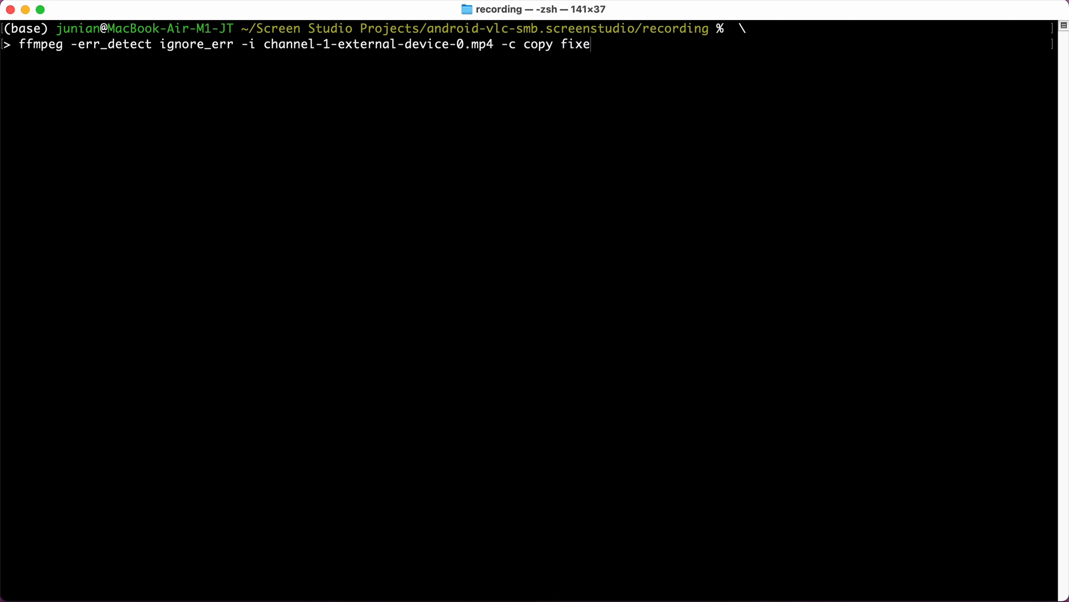
{"action": "type", "text": "d.mp4"}
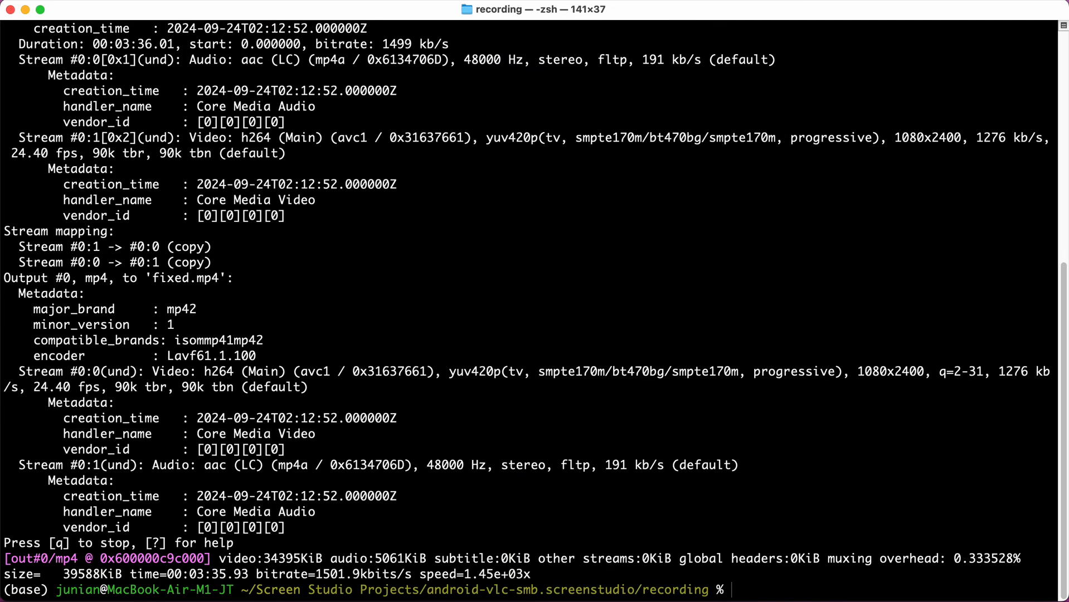
{"action": "mouse_move", "coordinate": [740, 261]}
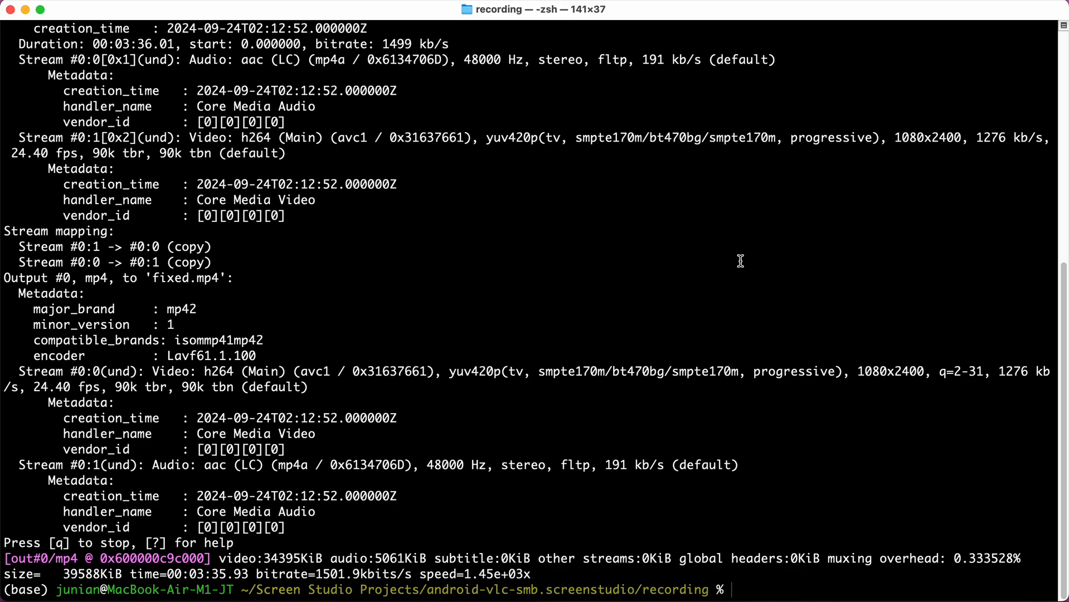
{"action": "mouse_move", "coordinate": [713, 557]}
{"action": "type", "text": "\\"}
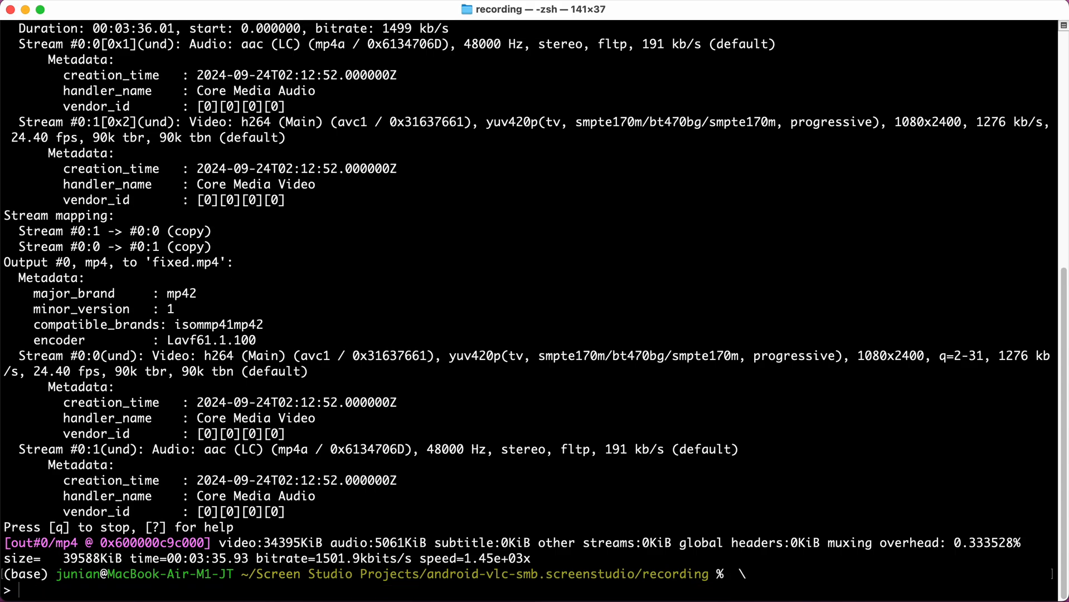
- Rename channel-1-external-device-0.mp4 to original.mp4 with mv
{"action": "type", "text": "mv ch"}
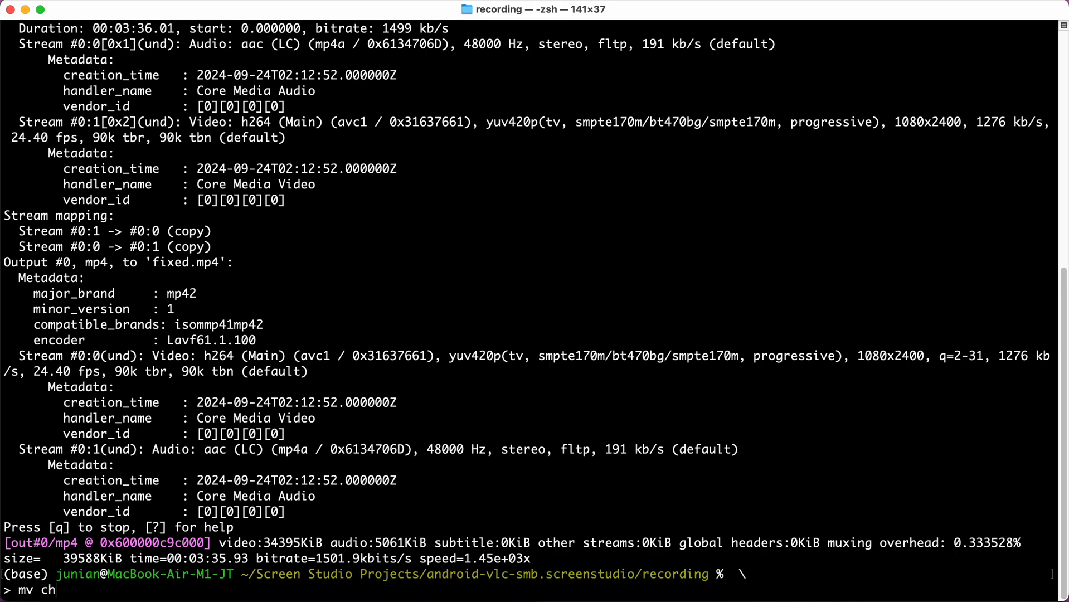
{"action": "type", "text": "annel-1-external-device-0"}
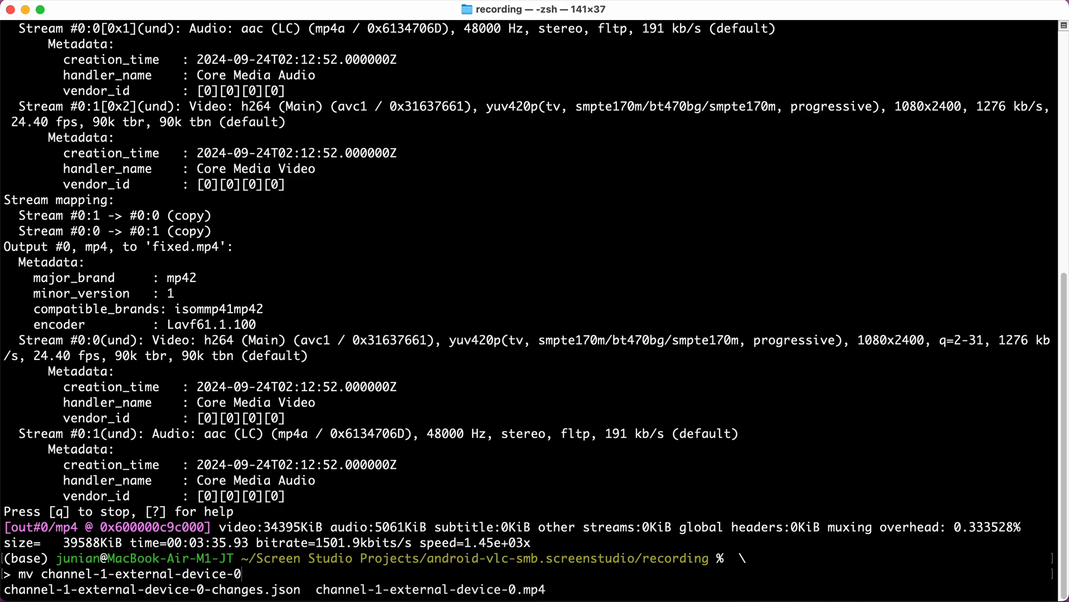
{"action": "type", "text": ".mp4"}
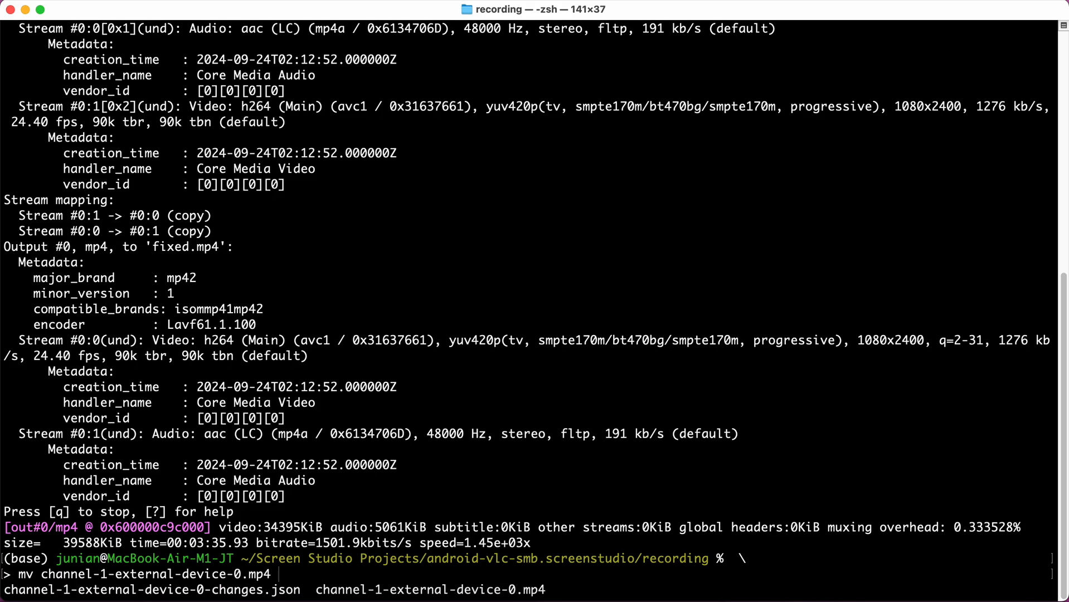
{"action": "type", "text": "original,"}
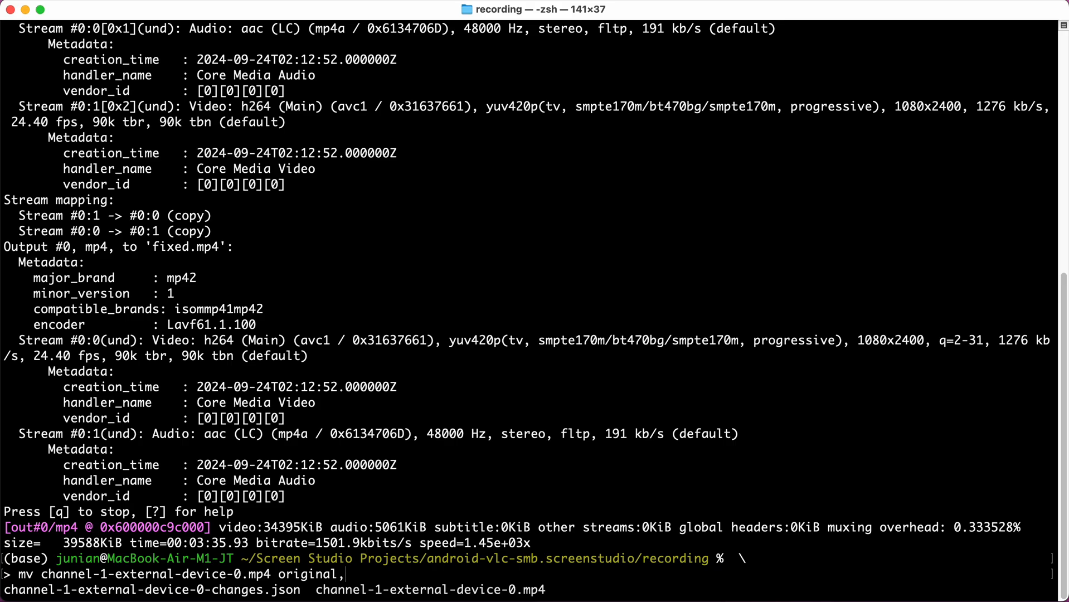
{"action": "type", "text": "p"}
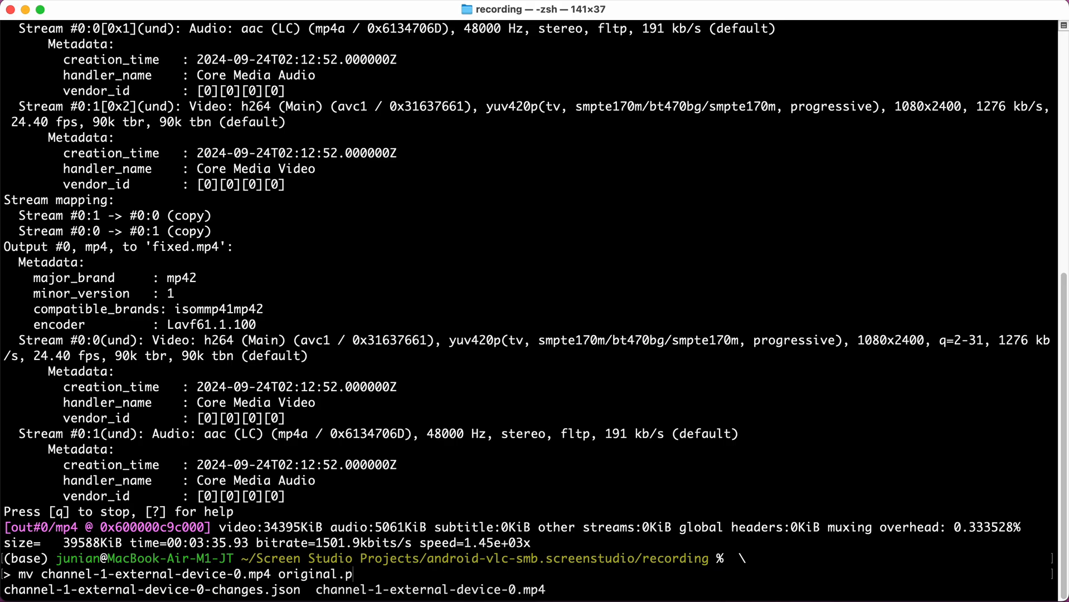
{"action": "key", "text": "Return"}
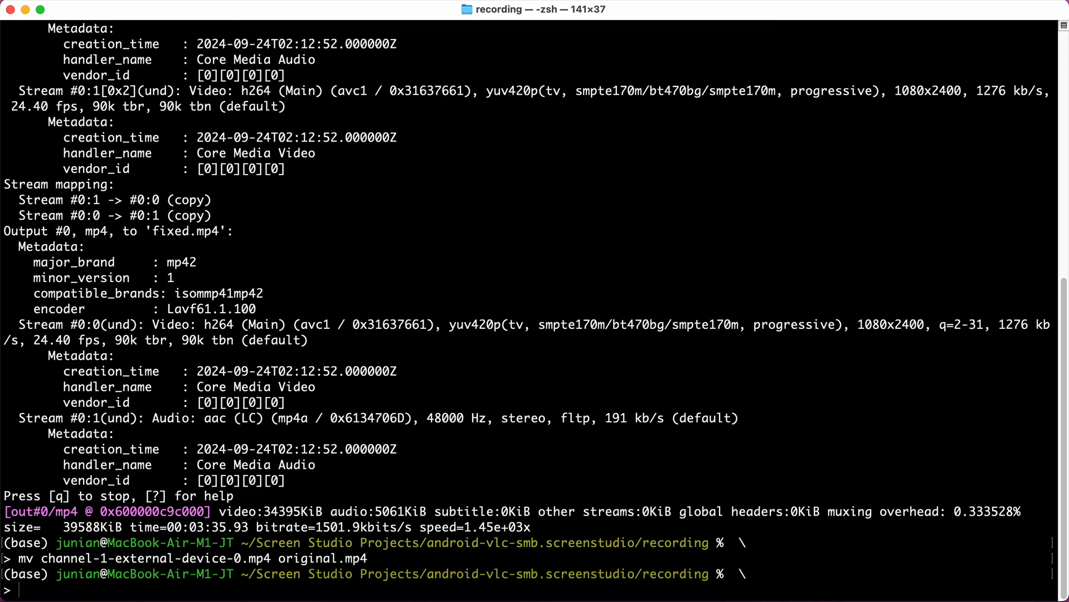
- Move fixed.mp4 into place as channel-1-external-device-0.mp4
{"action": "type", "text": "mv fixed.mp4"}
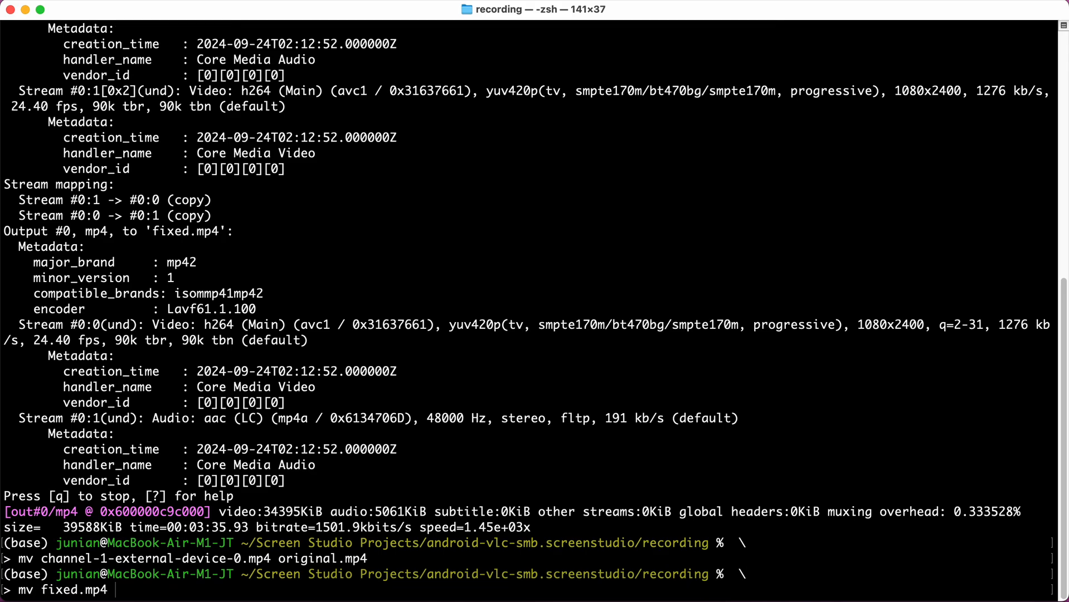
{"action": "type", "text": "channel-"}
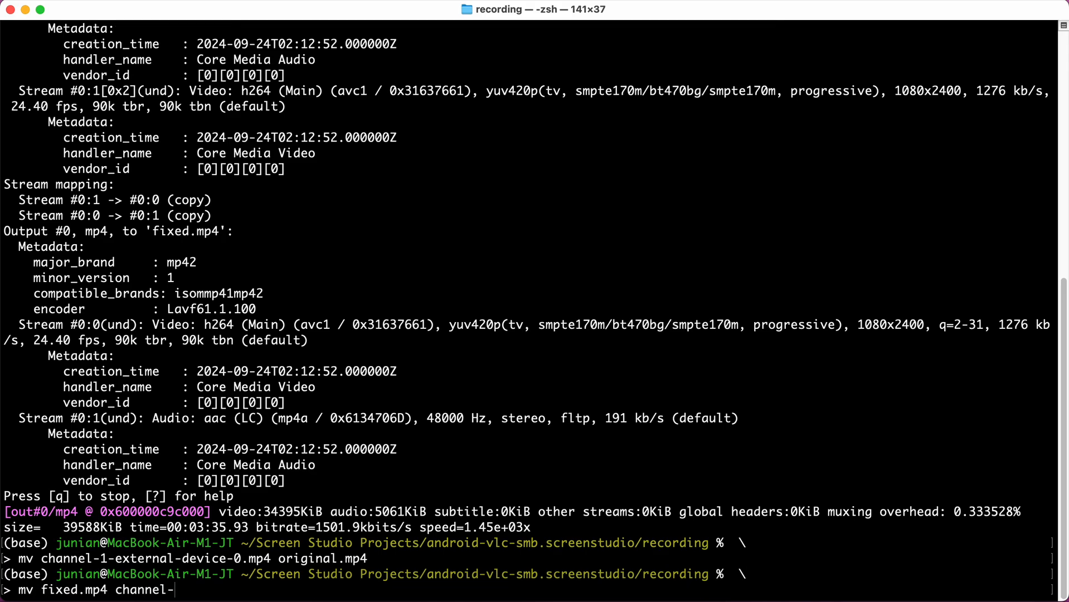
{"action": "type", "text": "1-external-device-0-changes.json"}
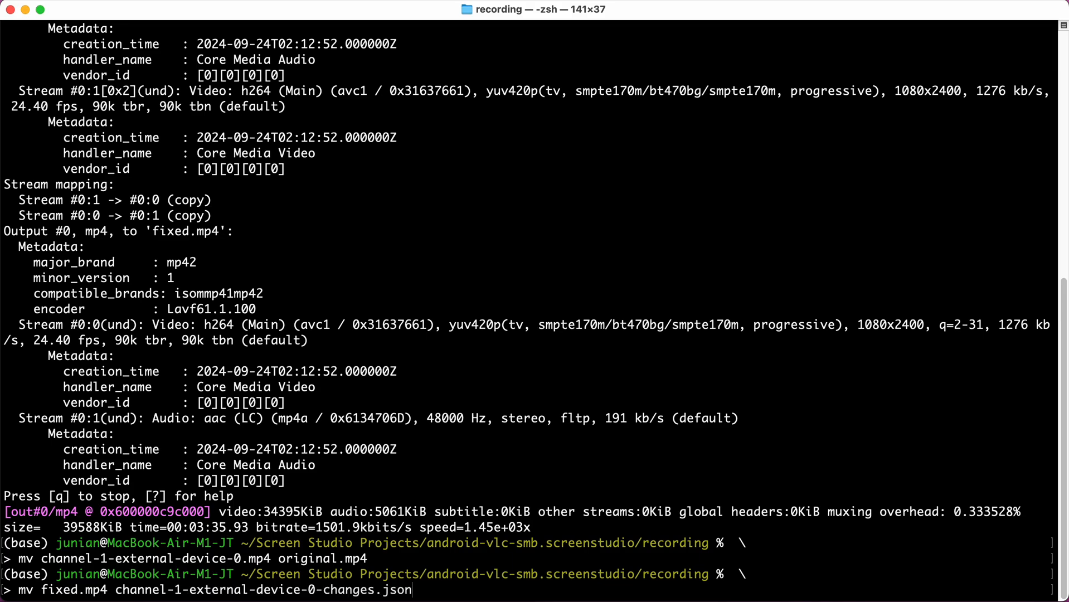
{"action": "key", "text": "Backspace"}
{"action": "type", "text": "mp4"}
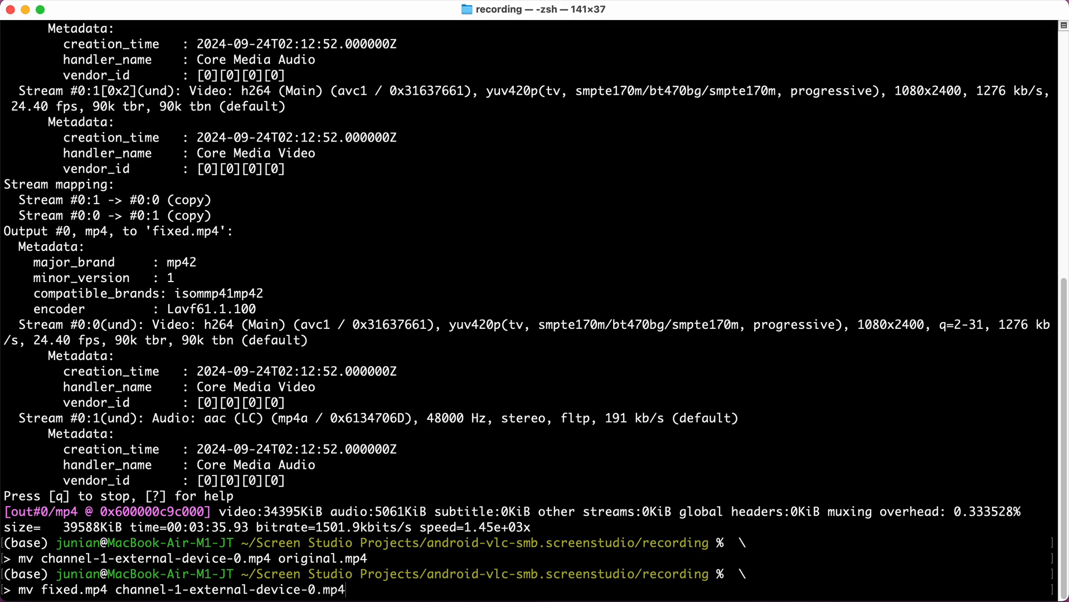
{"action": "key", "text": "Return"}
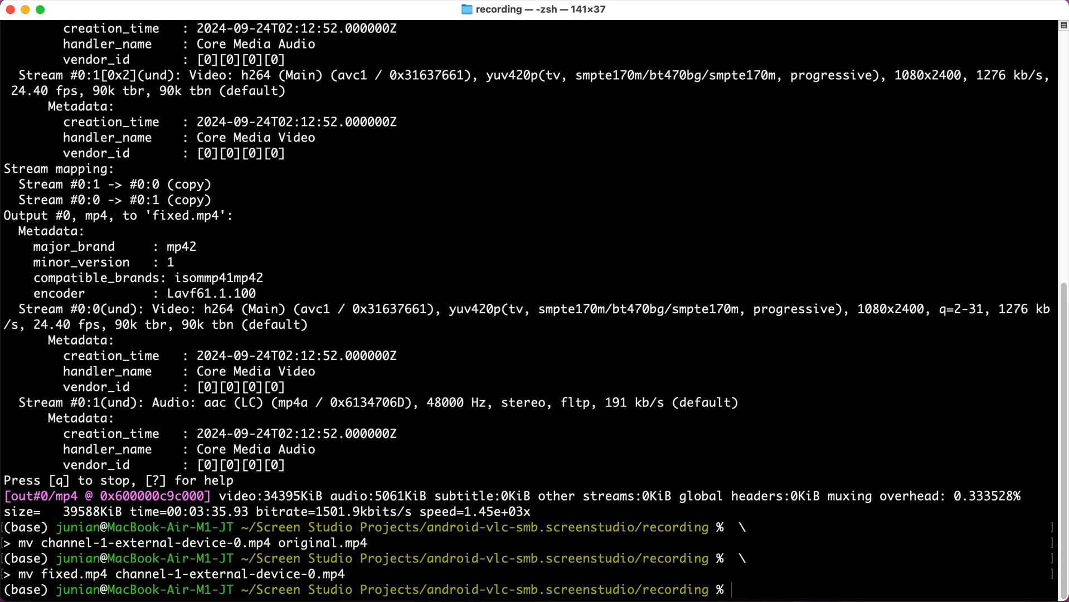
- Relaunch the project with 'open' and open the Export options once the preview loads
{"action": "type", "text": "op"}
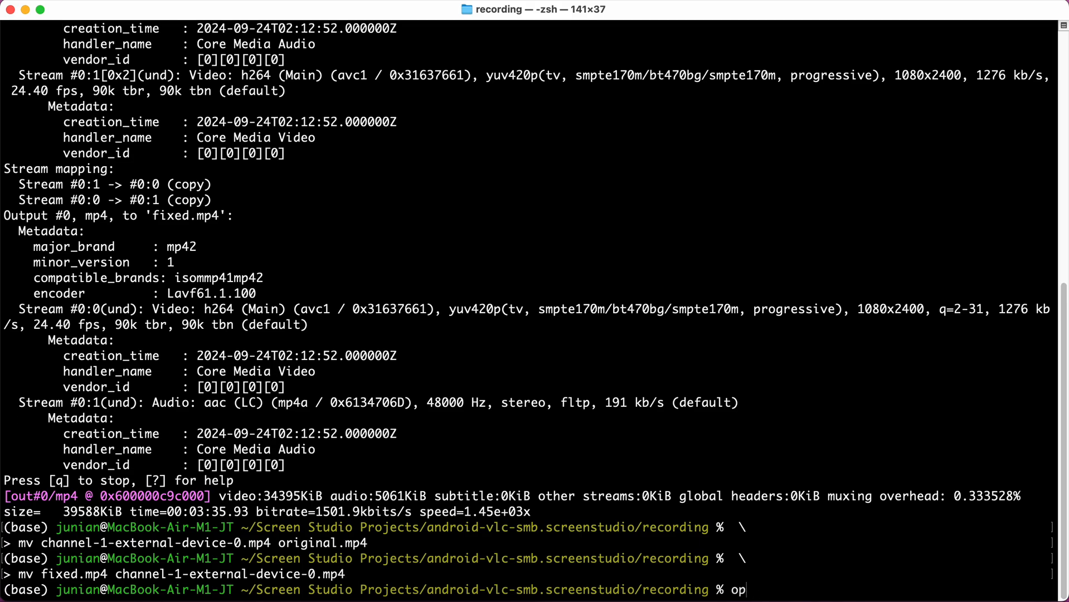
{"action": "type", "text": "en"}
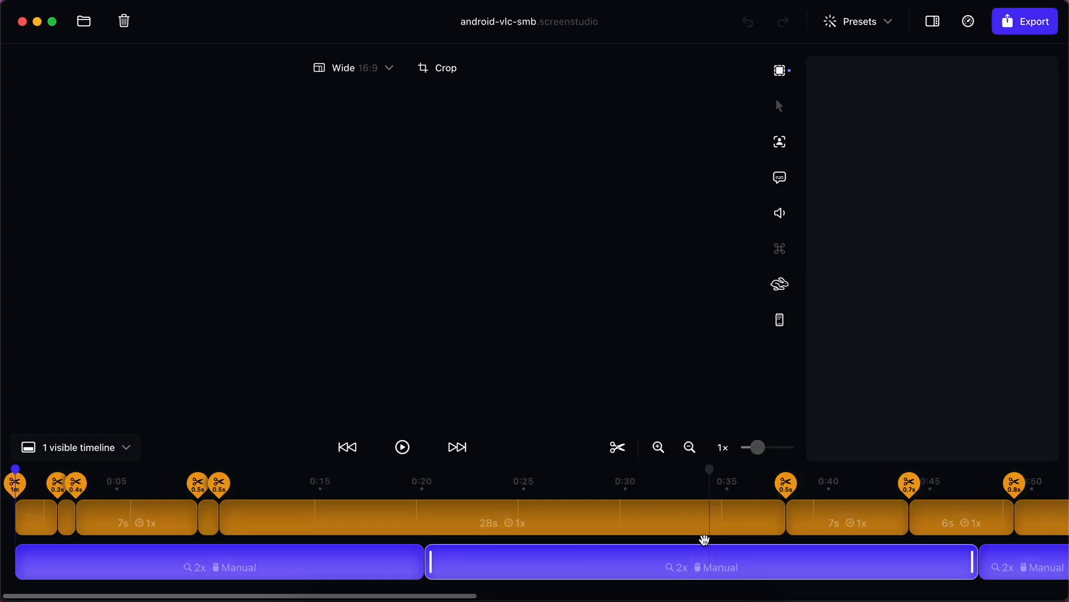
{"action": "left_click", "coordinate": [780, 71]}
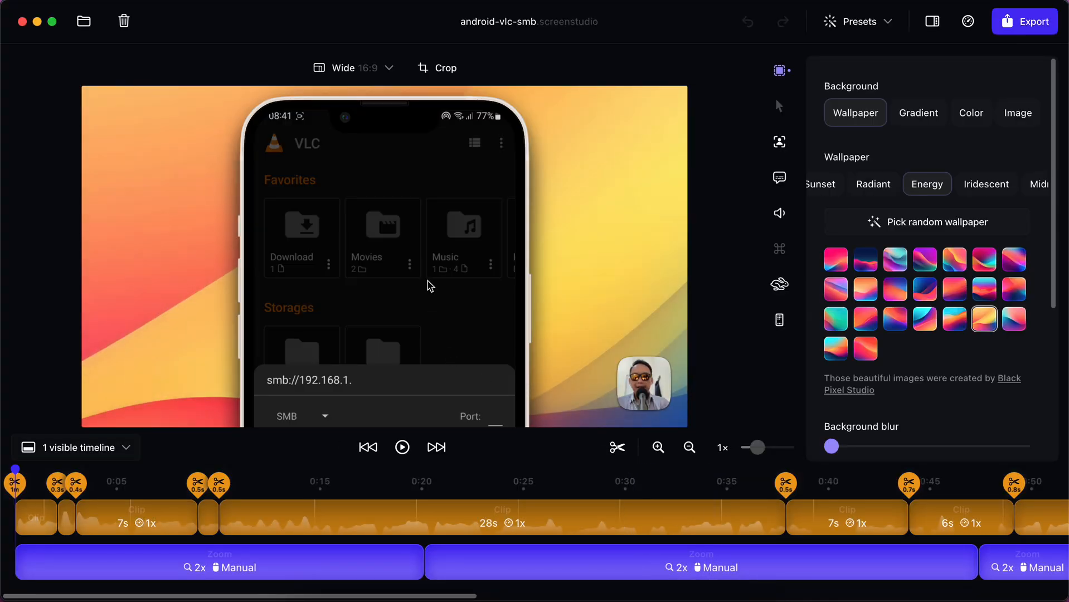
{"action": "mouse_move", "coordinate": [436, 263]}
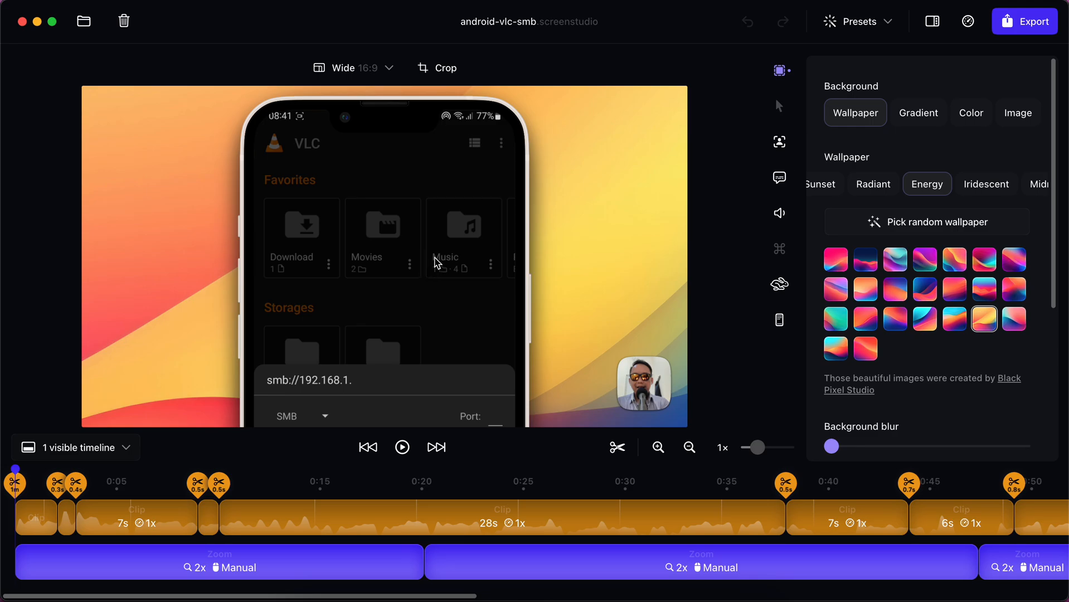
{"action": "left_click", "coordinate": [1024, 21]}
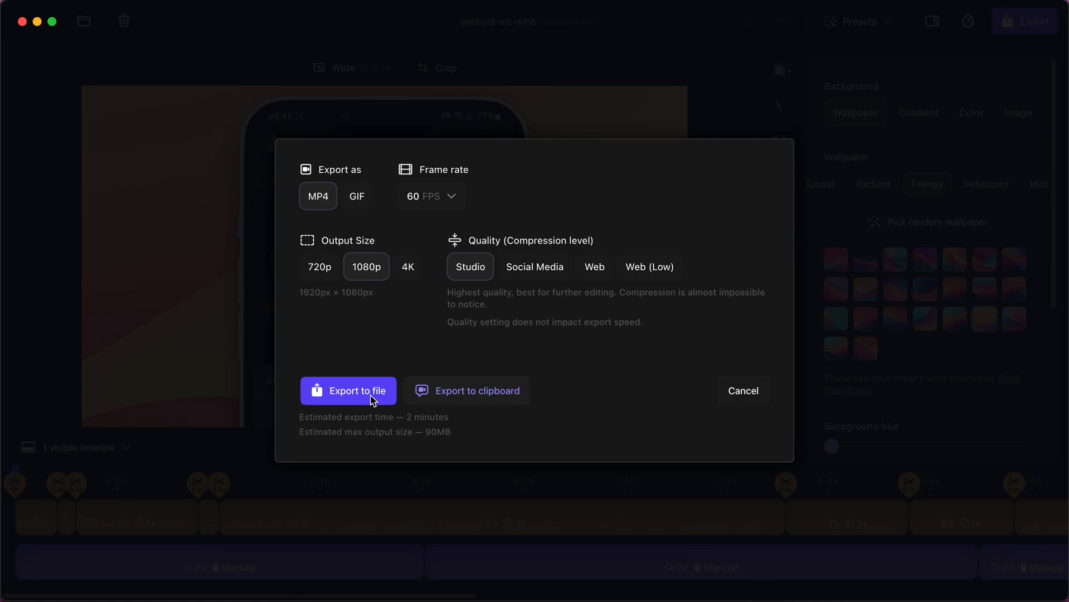
- Export to file as MP4, 60 FPS, 1080p, Studio quality
{"action": "left_click", "coordinate": [348, 391]}
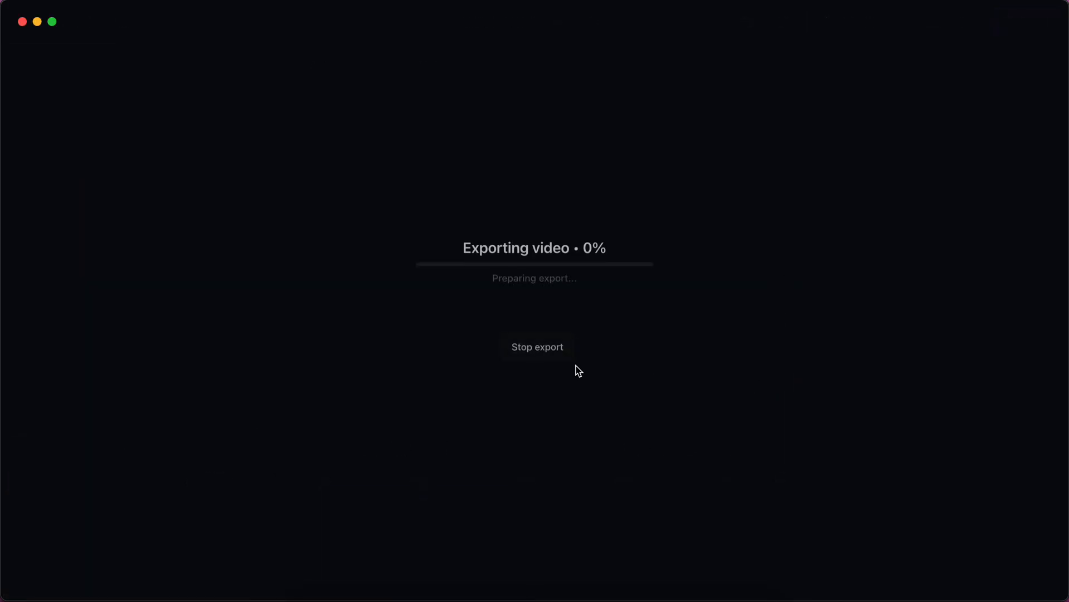